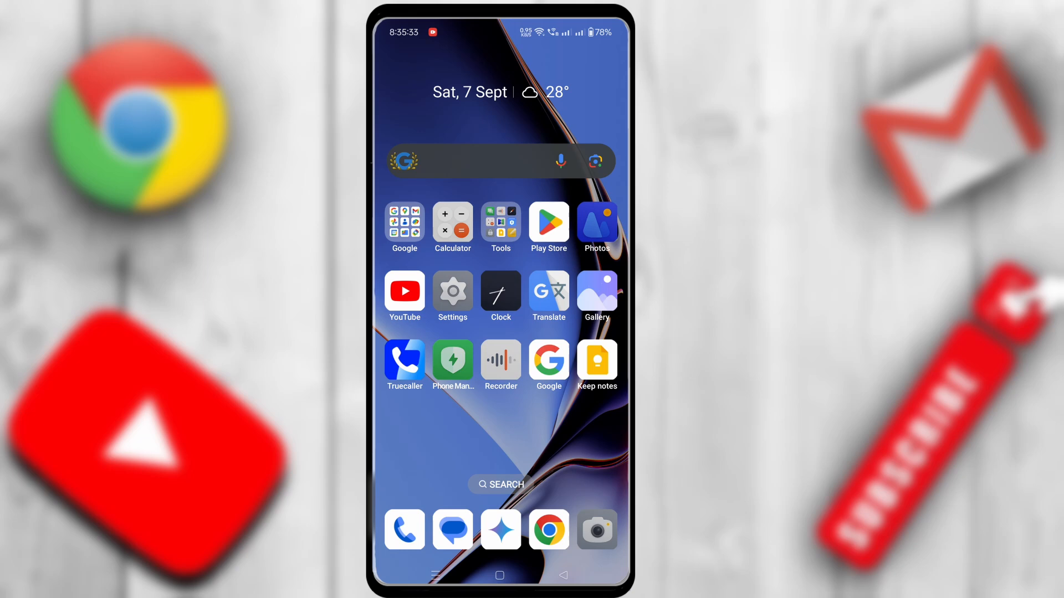
# Step: Open Android Settings from the notification shade and go to the Google page
pyautogui.scroll(-3)
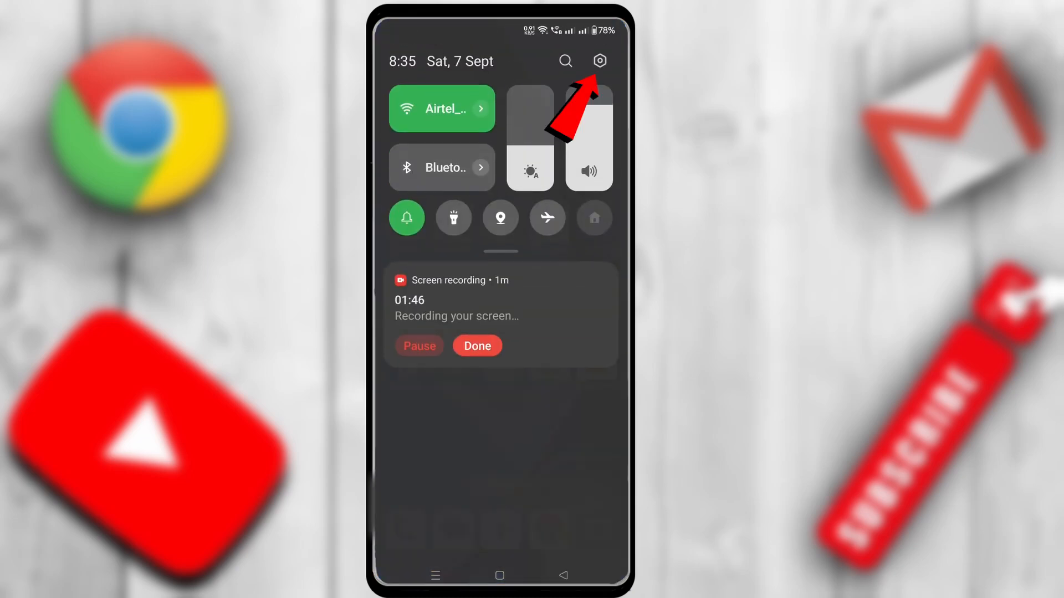
pyautogui.click(599, 61)
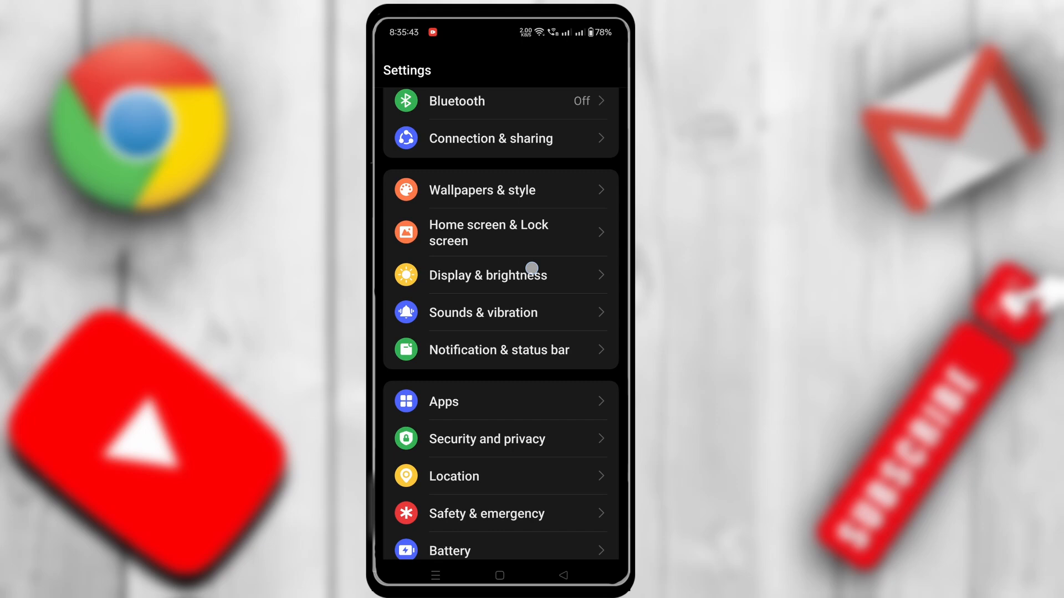
pyautogui.scroll(-3)
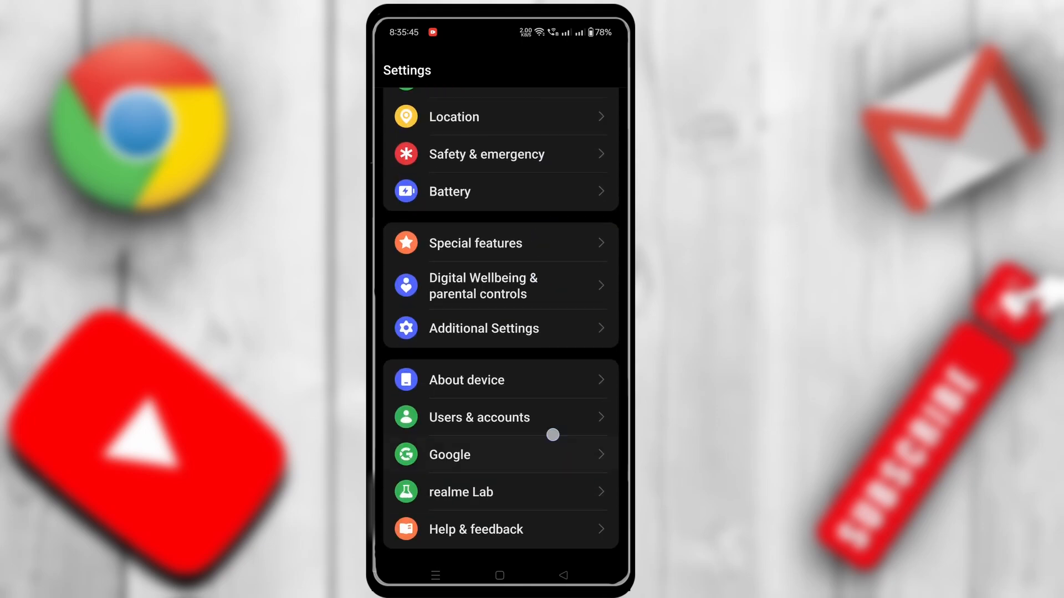
pyautogui.scroll(3)
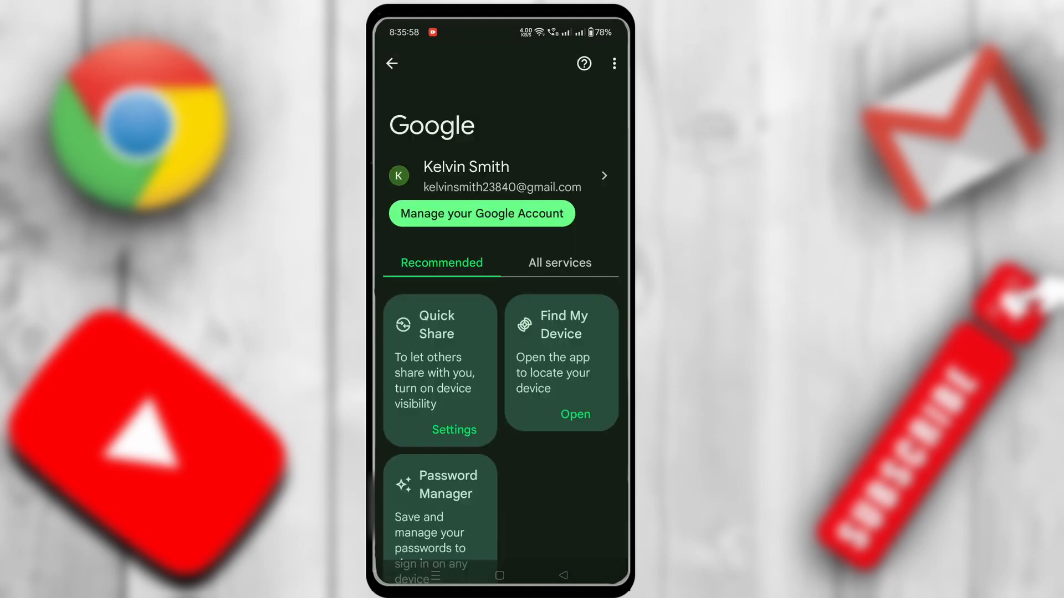
# Step: Go through All services, Autofill and Autofill with Google to Google Password Manager
pyautogui.click(559, 263)
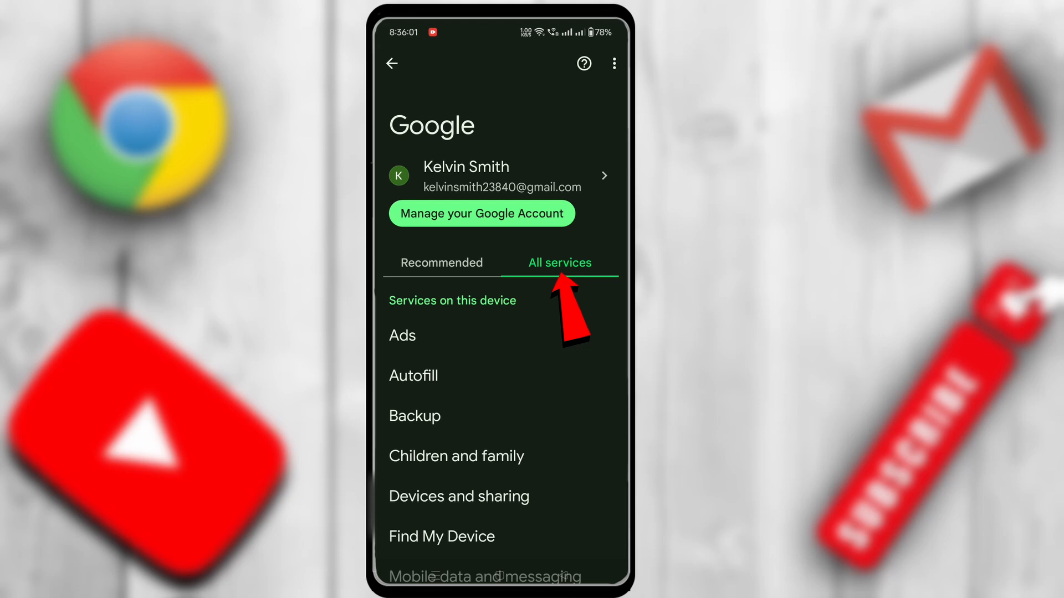
pyautogui.click(412, 375)
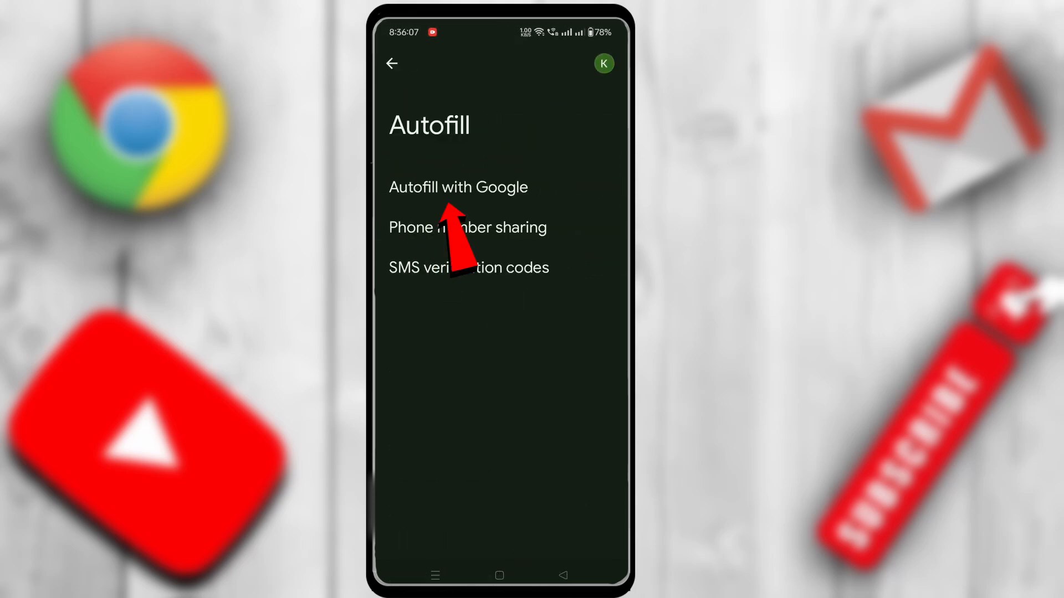
pyautogui.click(458, 187)
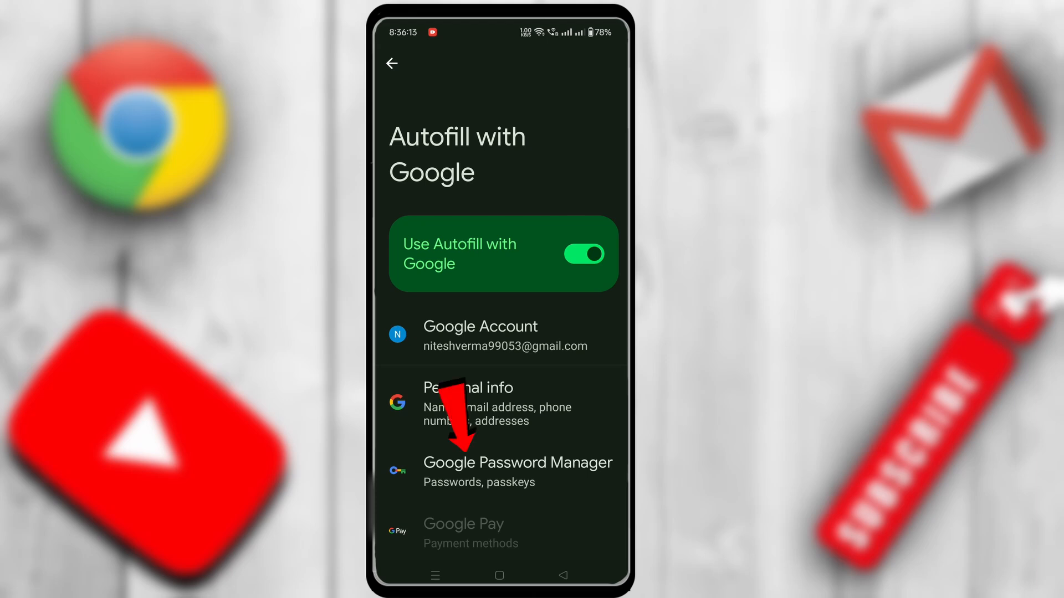
pyautogui.click(518, 471)
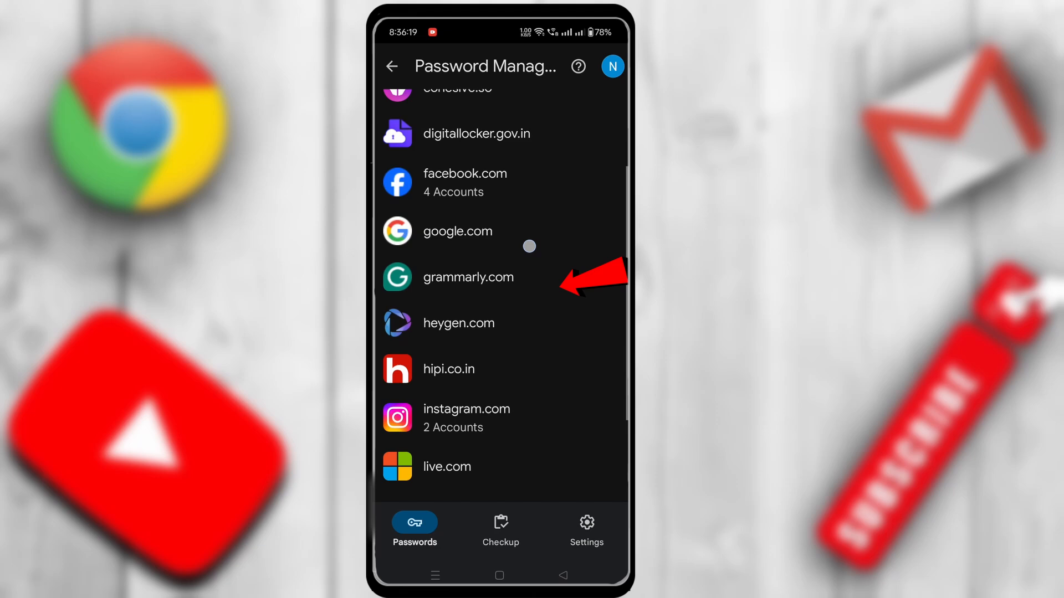
# Step: Check the saved google.com password entry, then return to Autofill settings
pyautogui.scroll(-3)
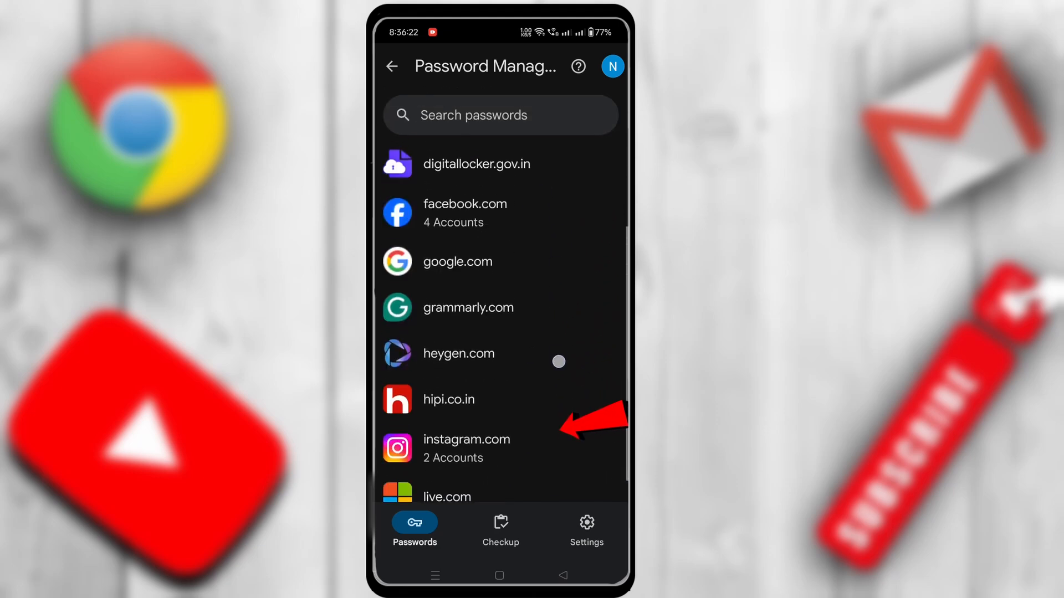
pyautogui.scroll(-3)
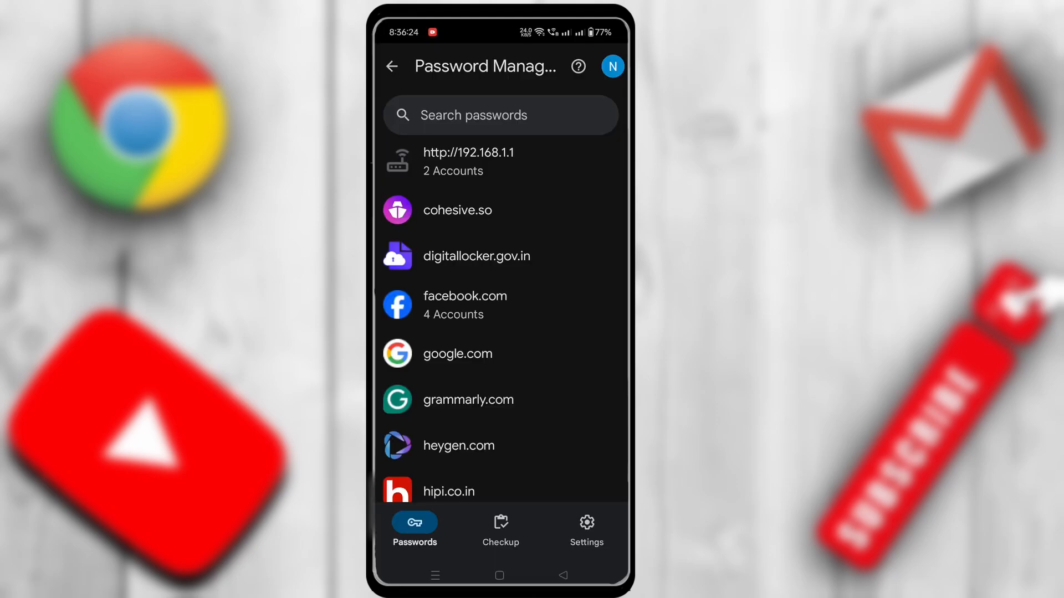
pyautogui.click(458, 353)
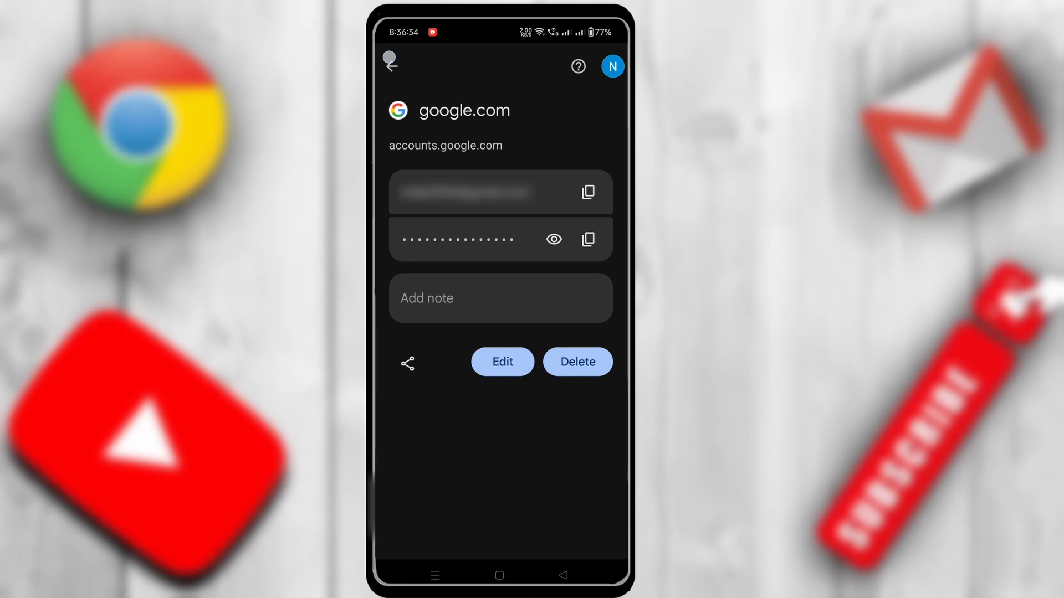
pyautogui.click(390, 66)
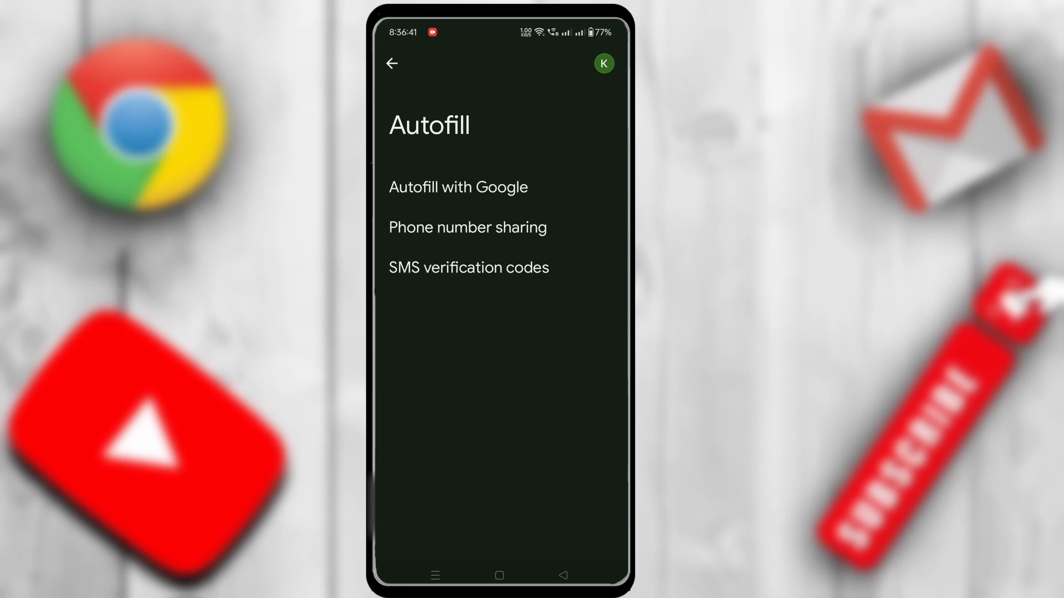
pyautogui.click(391, 63)
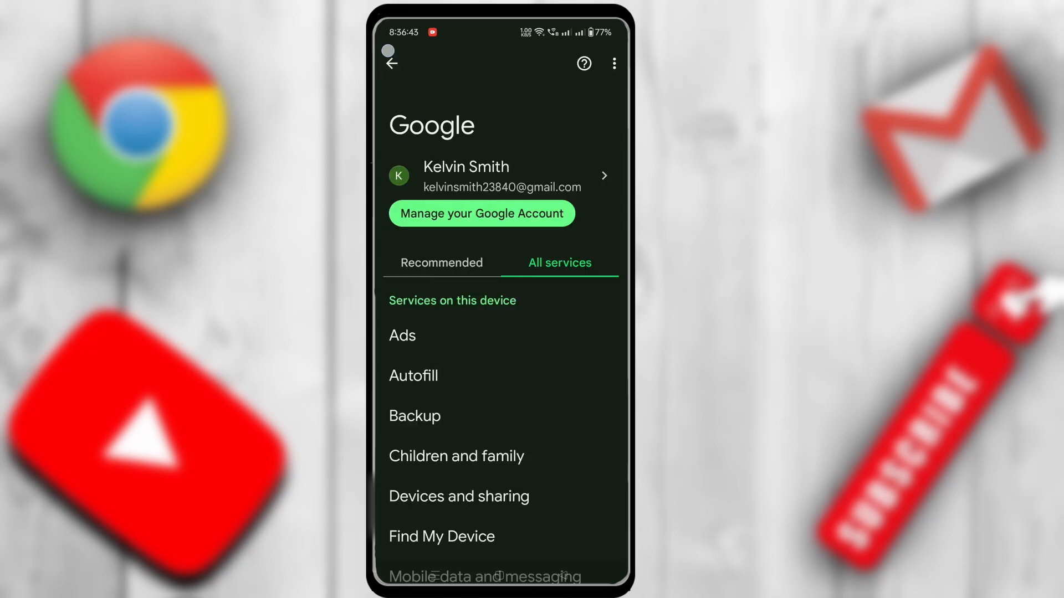
pyautogui.click(389, 63)
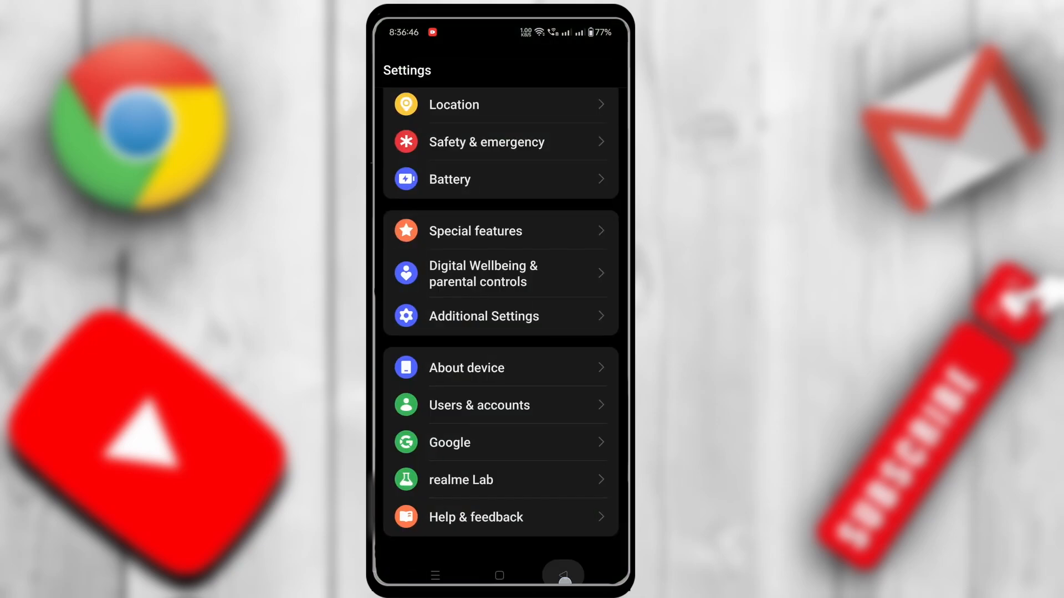
pyautogui.click(499, 575)
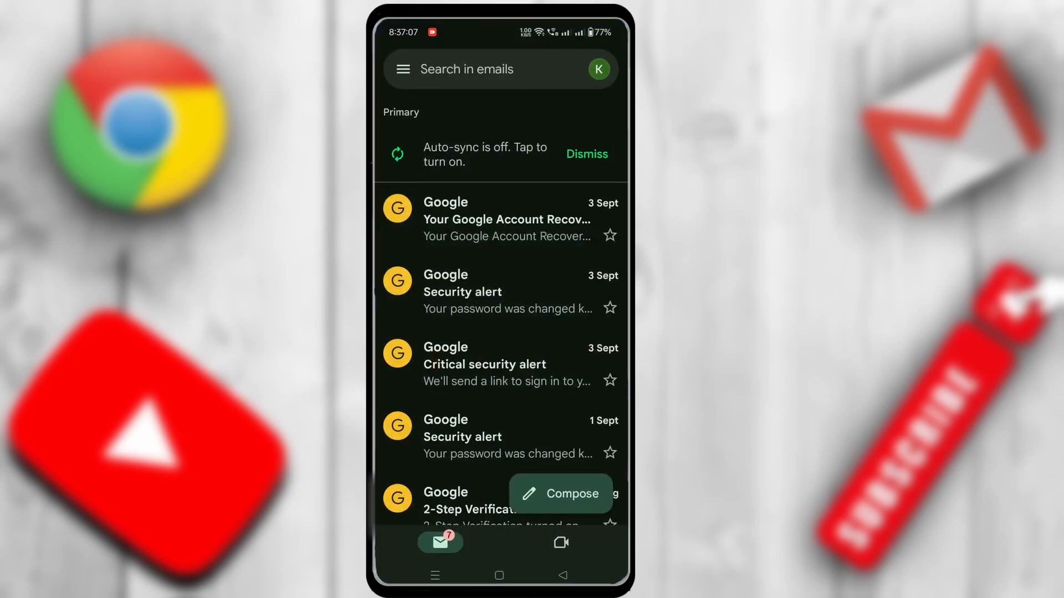
pyautogui.click(598, 69)
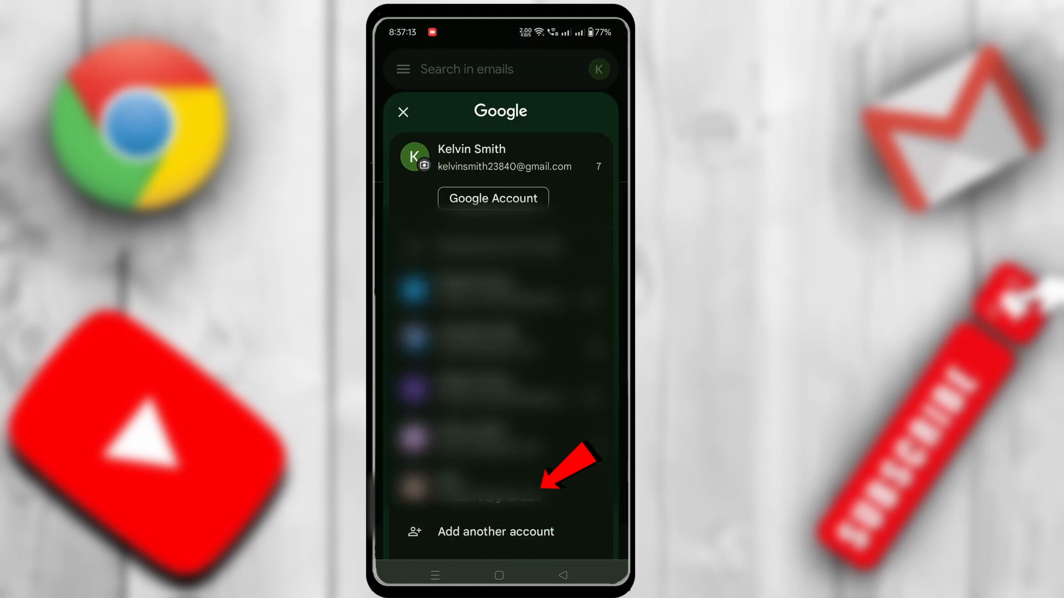
pyautogui.scroll(-3)
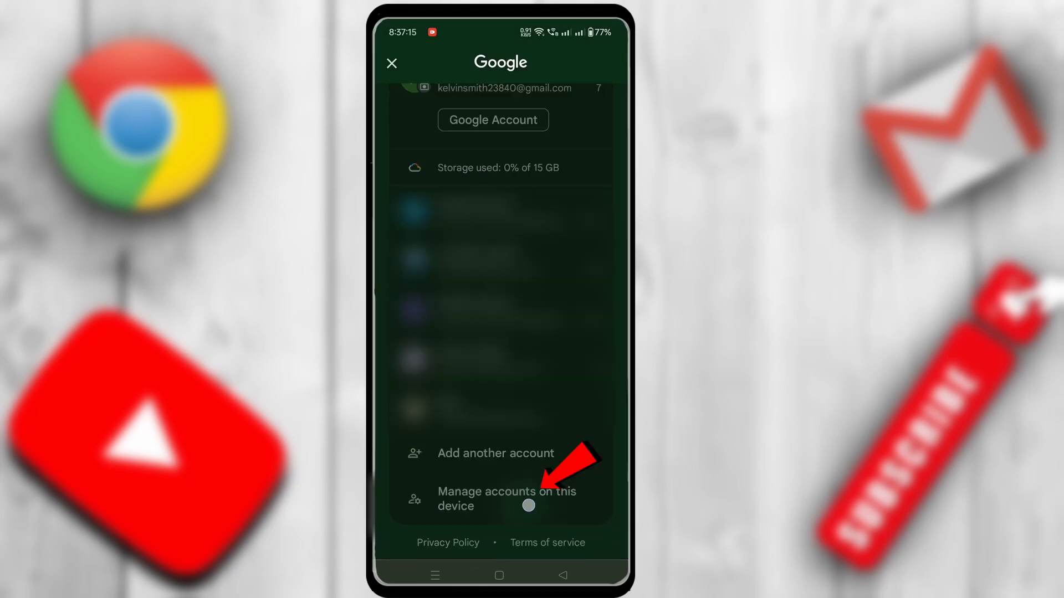
pyautogui.click(505, 500)
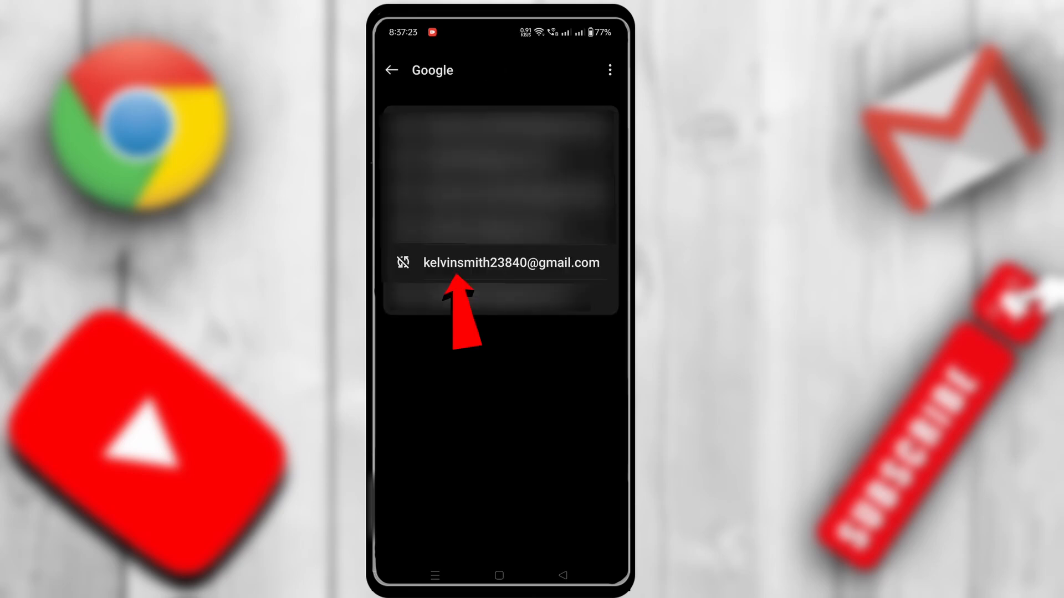
# Step: Remove the Gmail account from the phone using its Remove account option, and confirm
pyautogui.click(512, 263)
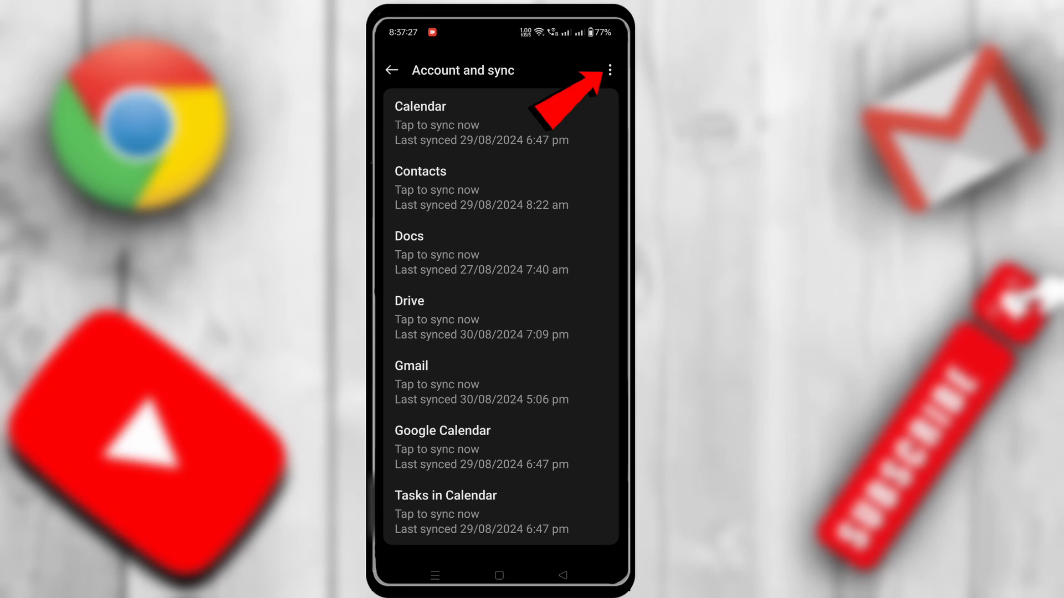
pyautogui.click(608, 70)
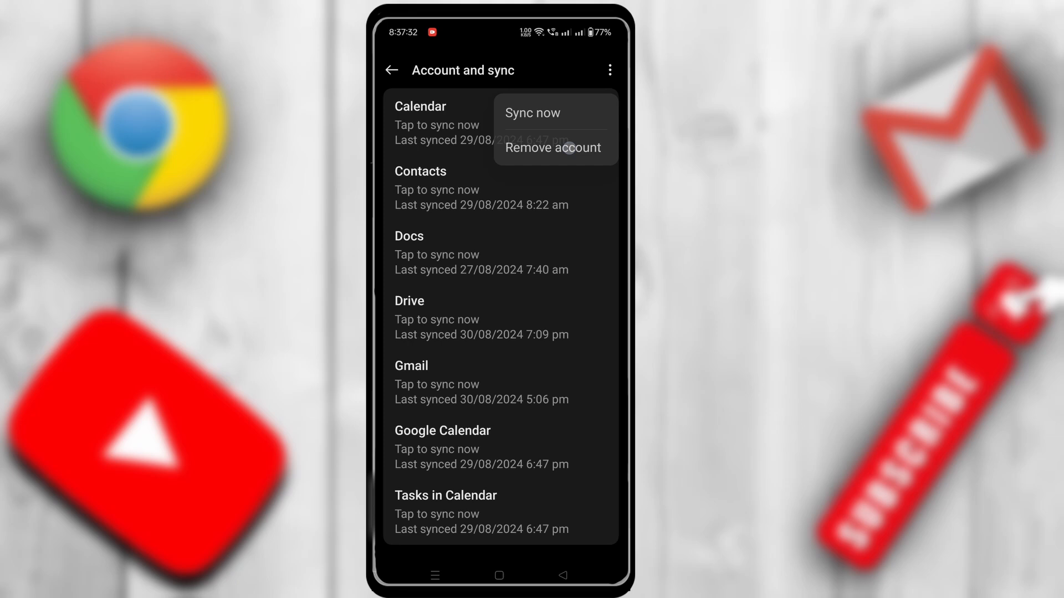
pyautogui.click(552, 148)
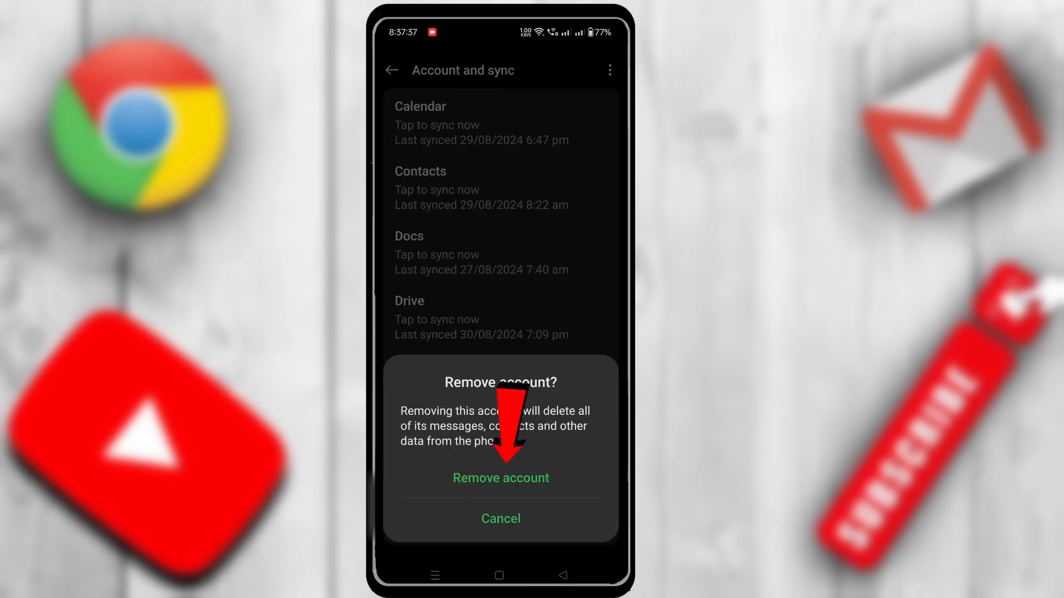
pyautogui.click(501, 478)
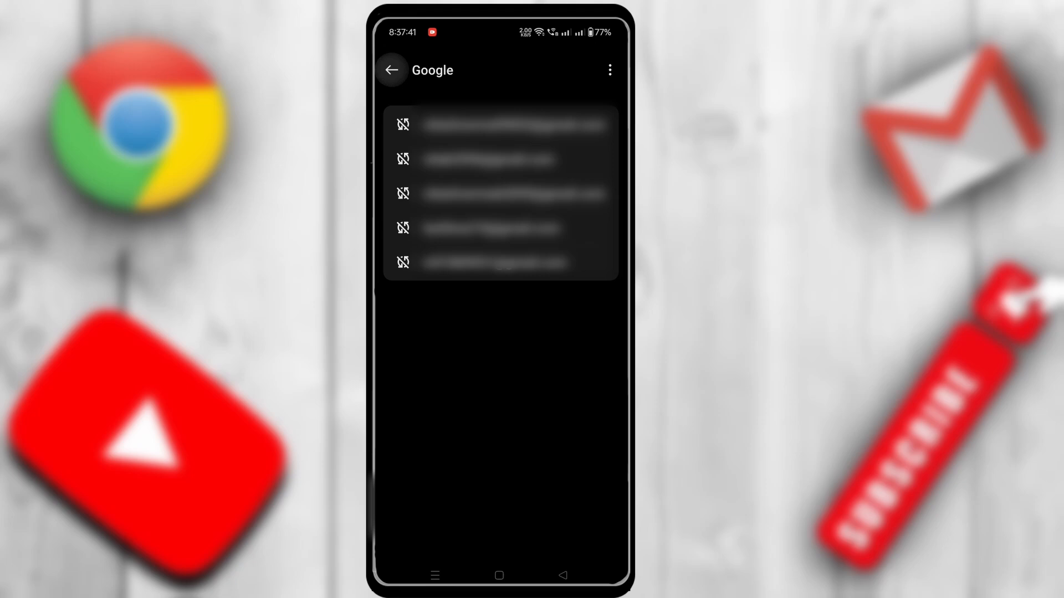
pyautogui.click(392, 70)
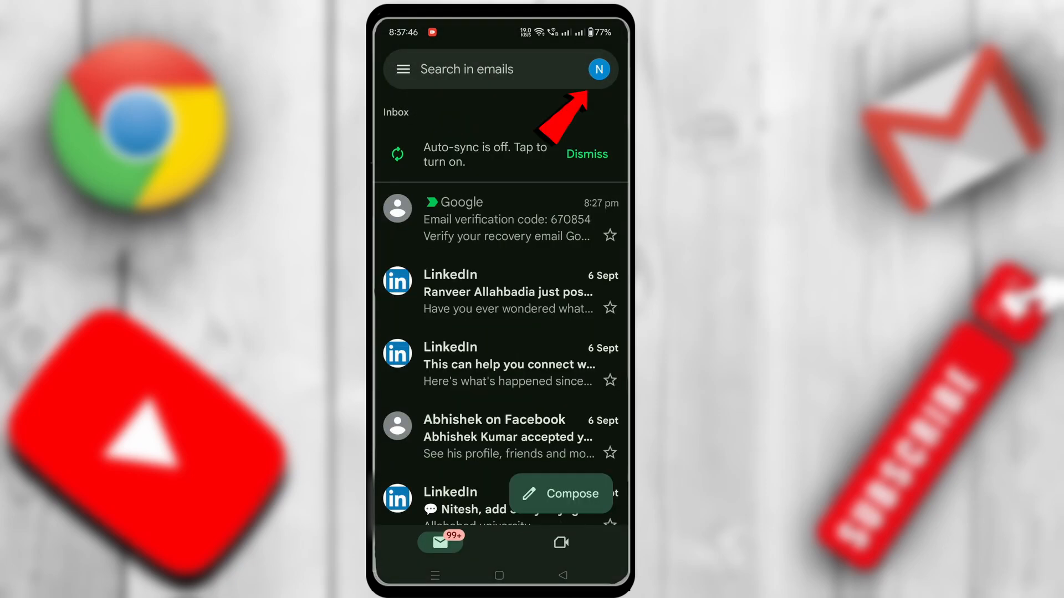
# Step: Add another account in Gmail, choosing the suggested email after typing 'el'
pyautogui.click(598, 69)
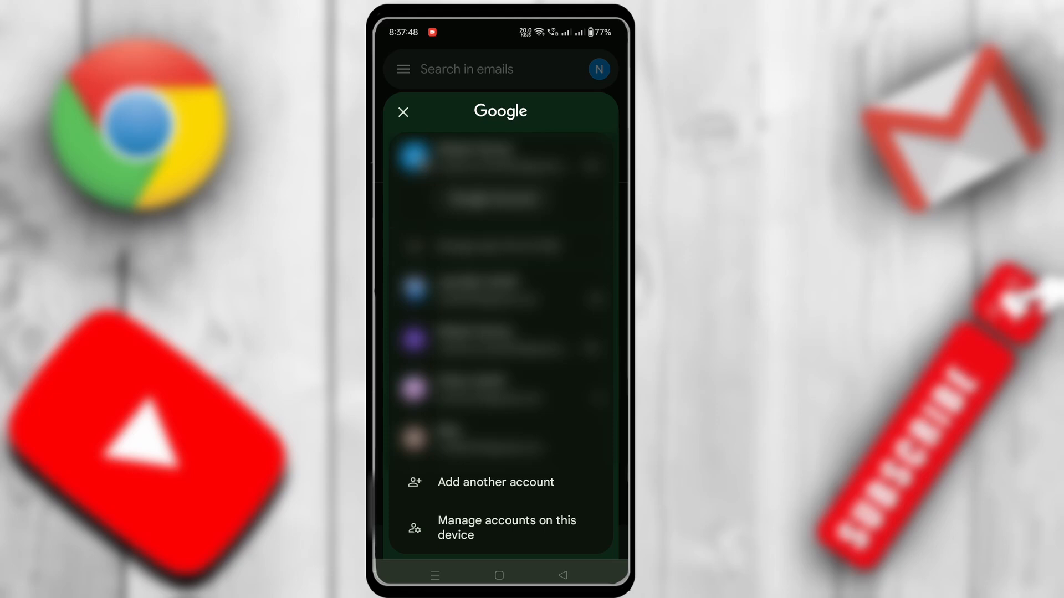
pyautogui.click(402, 111)
pyautogui.write('k')
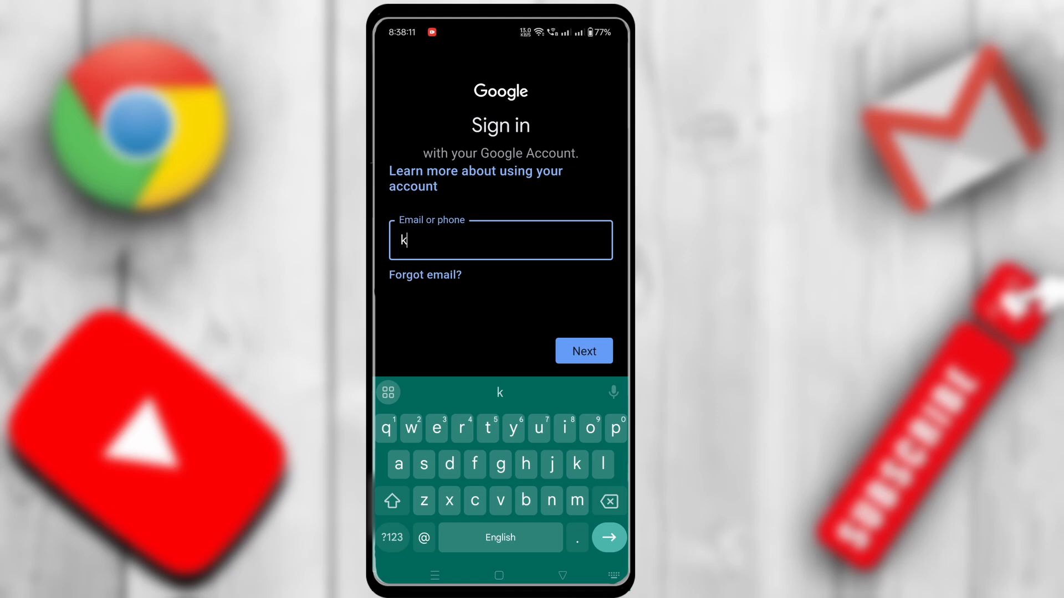
pyautogui.write('el')
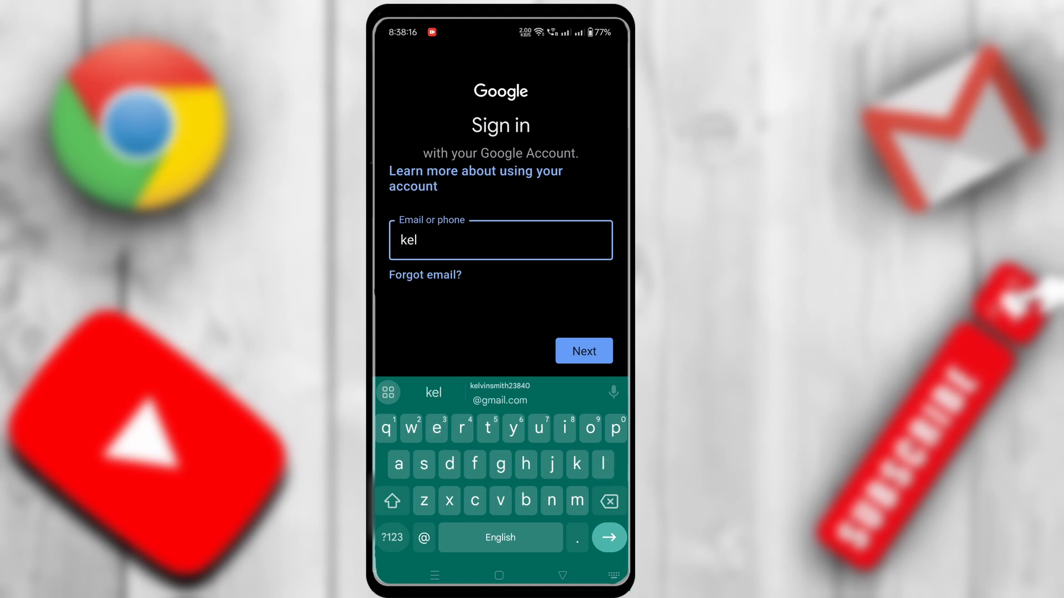
pyautogui.click(500, 394)
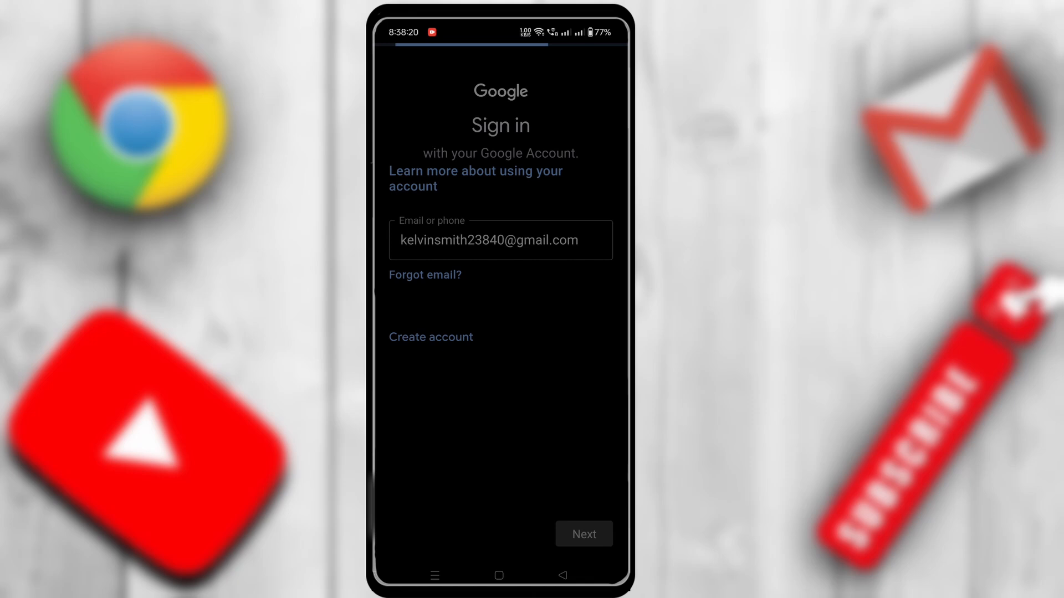
pyautogui.click(582, 534)
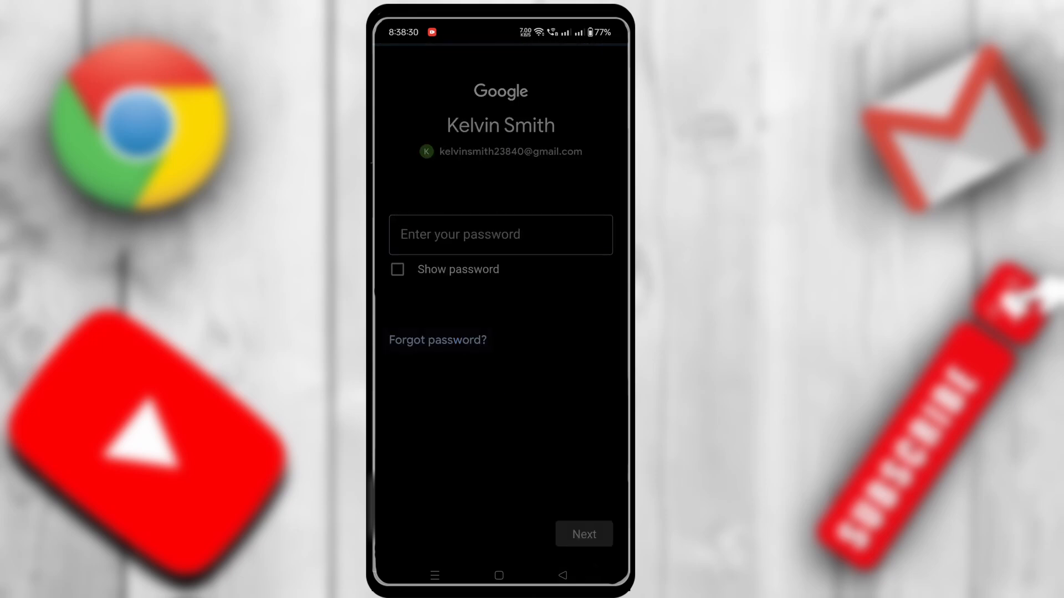
# Step: Choose Forgot password? on the password screen
pyautogui.click(583, 534)
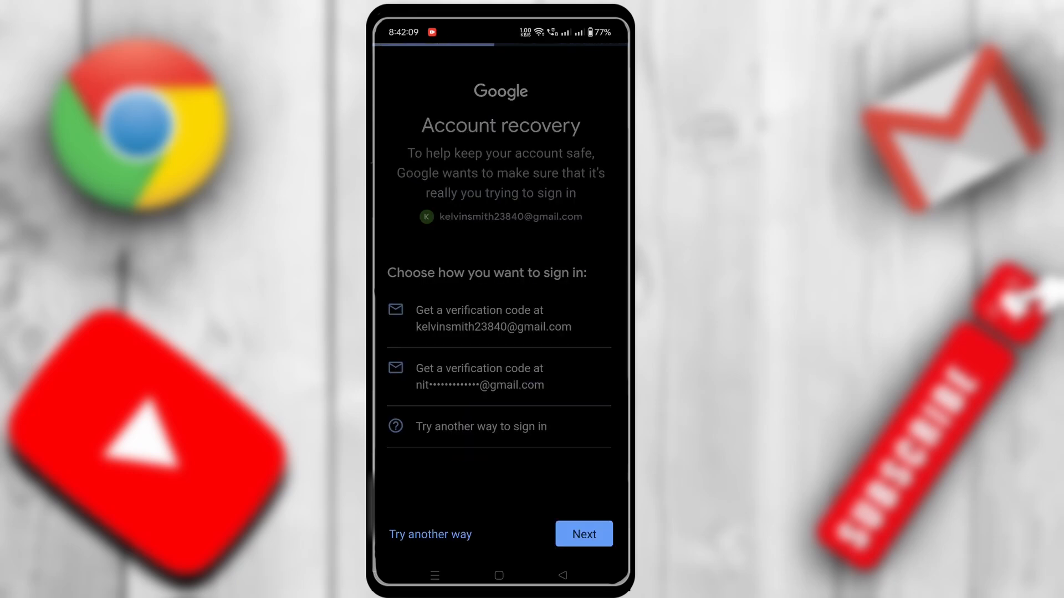
pyautogui.click(478, 376)
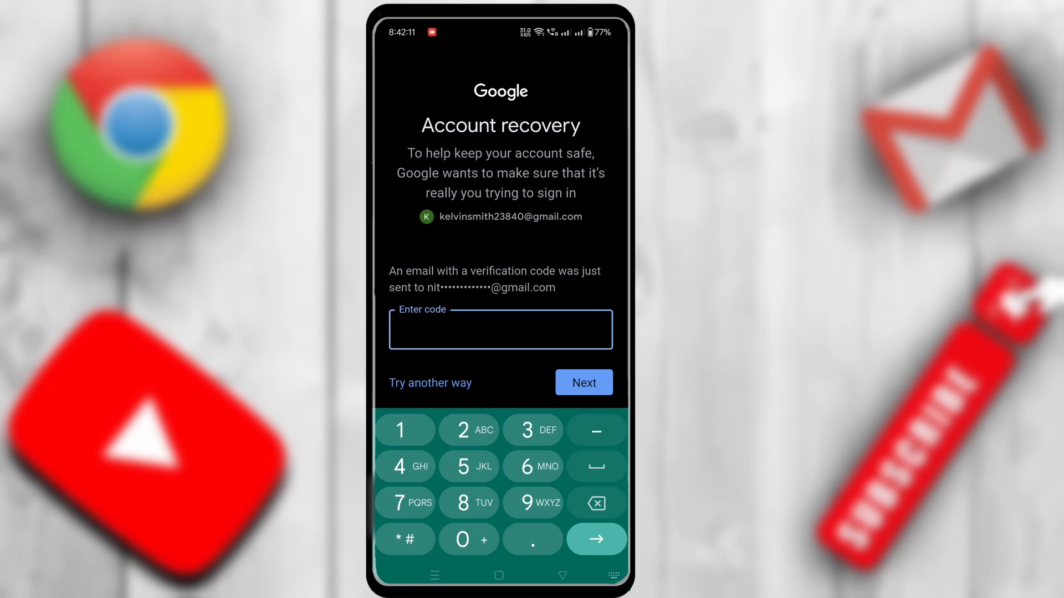
pyautogui.click(499, 573)
pyautogui.write('431134')
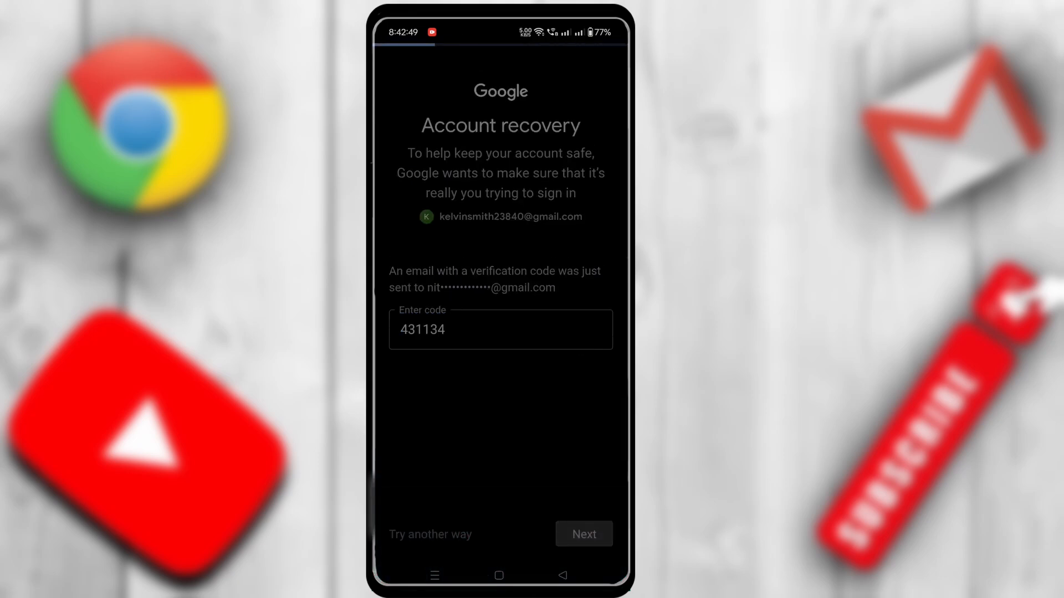
pyautogui.click(582, 534)
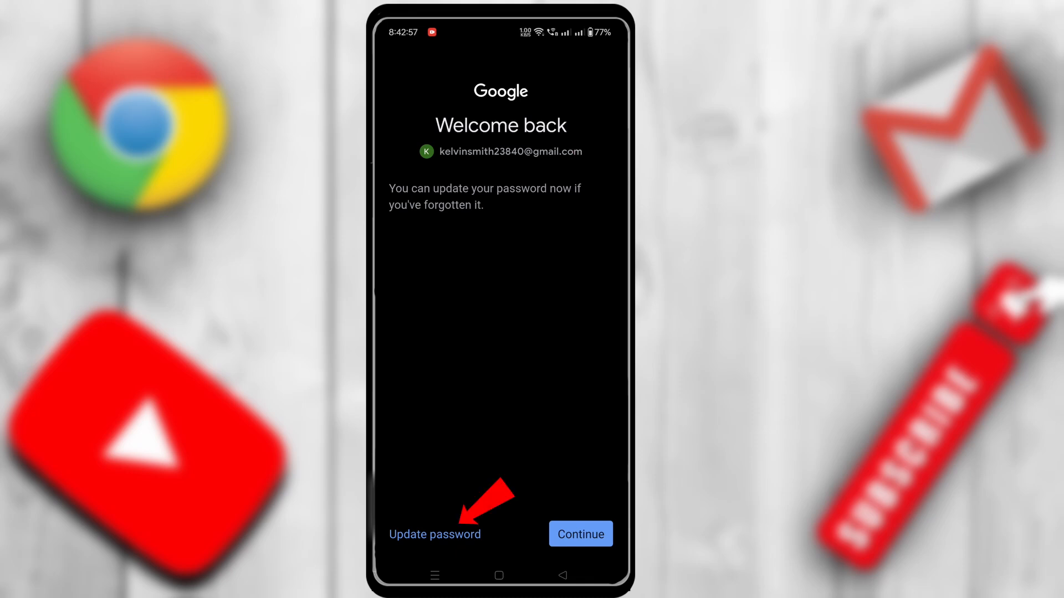
# Step: Update the password by entering and confirming a new one, then confirm the change
pyautogui.click(435, 534)
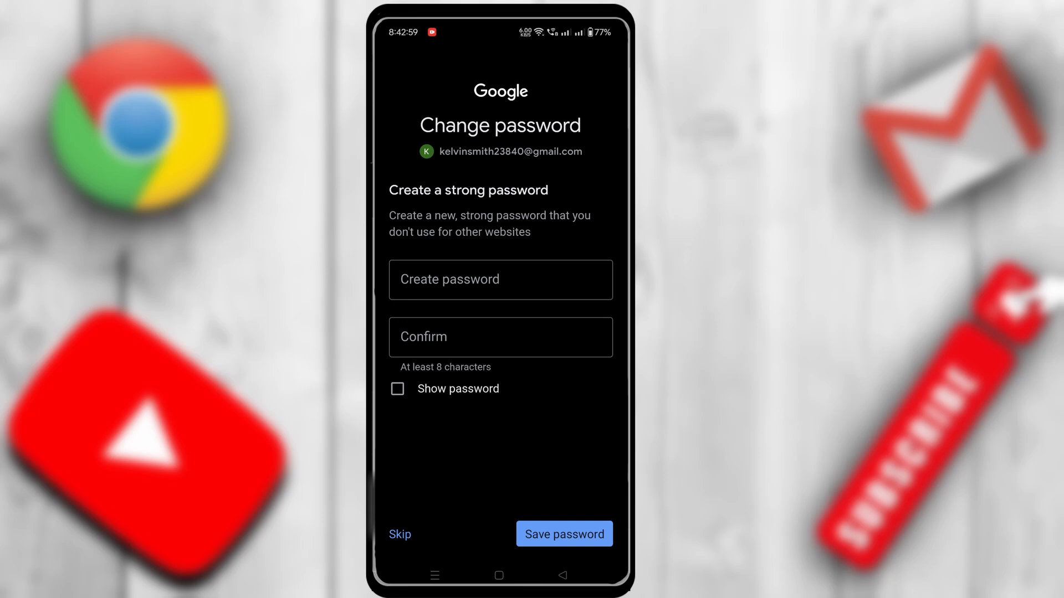
pyautogui.click(499, 279)
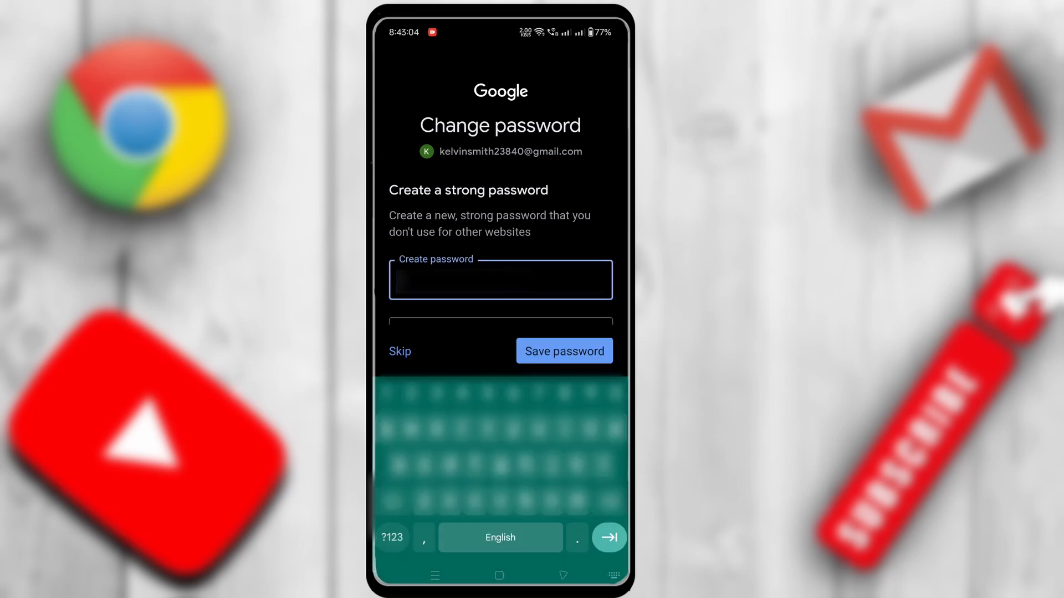
pyautogui.write('password')
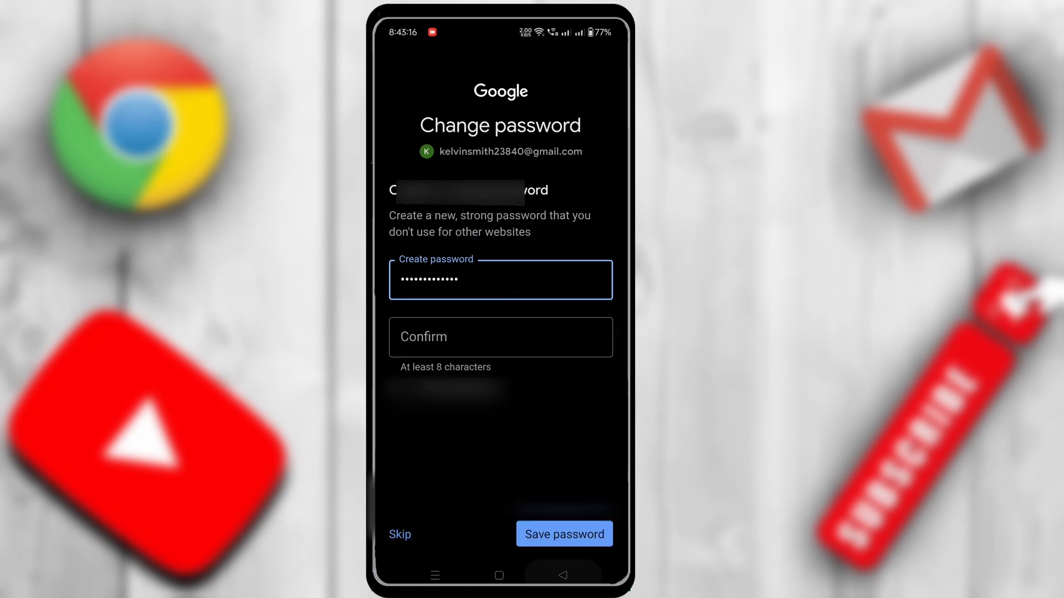
pyautogui.click(499, 337)
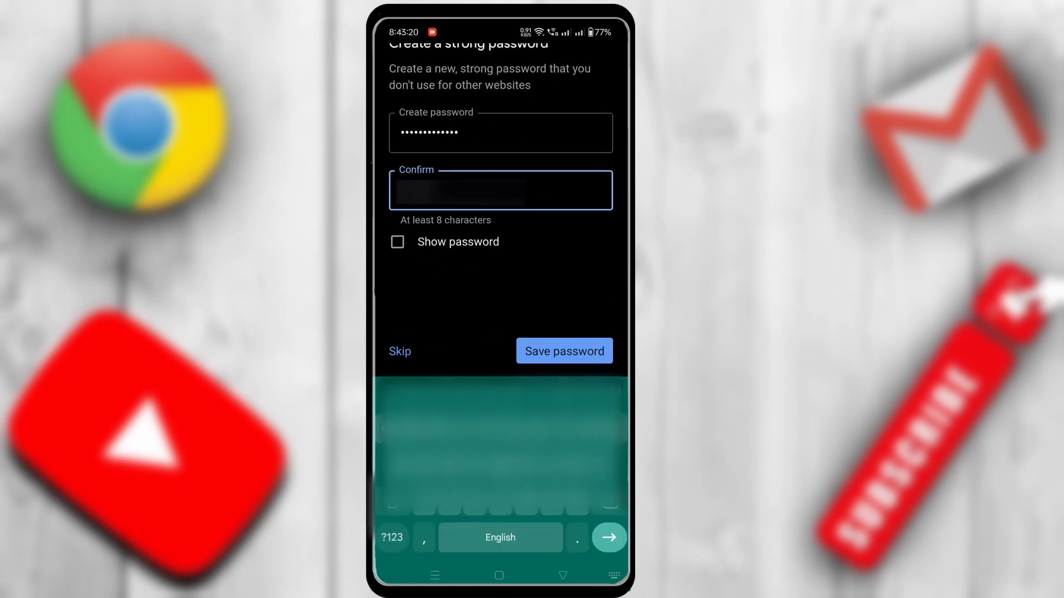
pyautogui.click(391, 538)
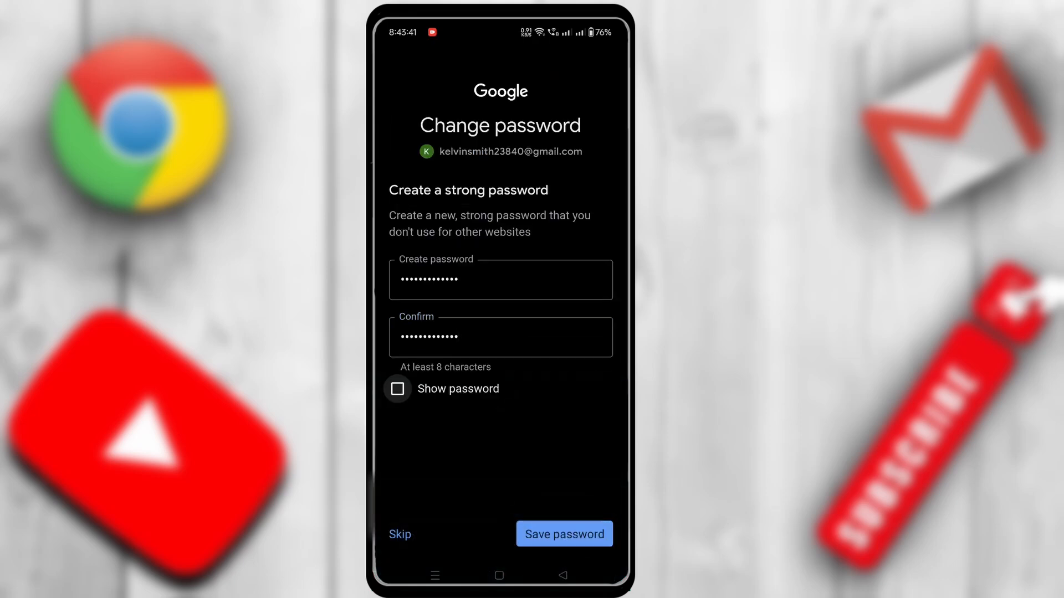
pyautogui.click(563, 534)
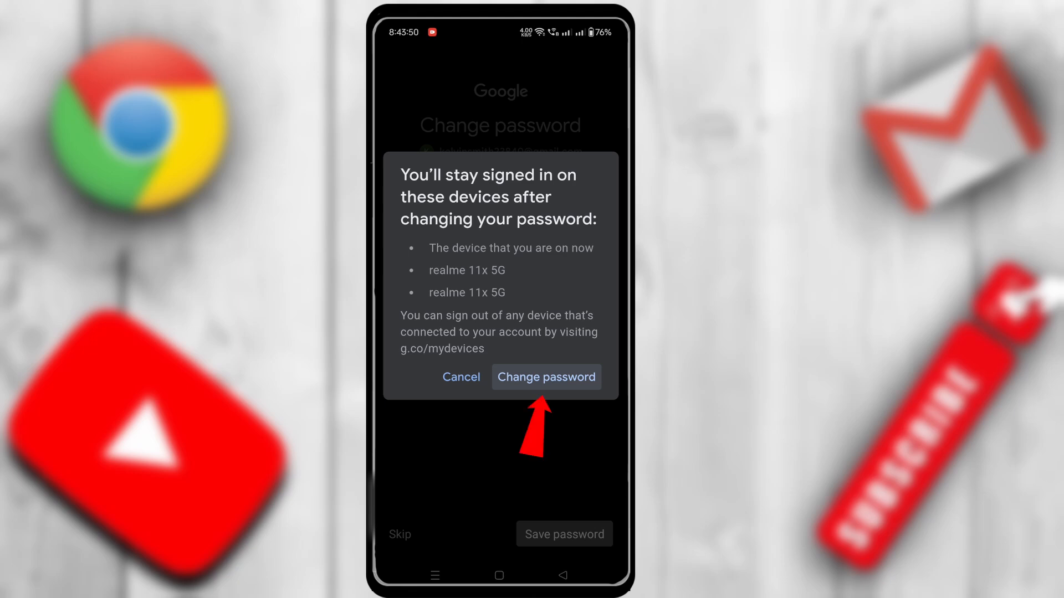
pyautogui.click(545, 377)
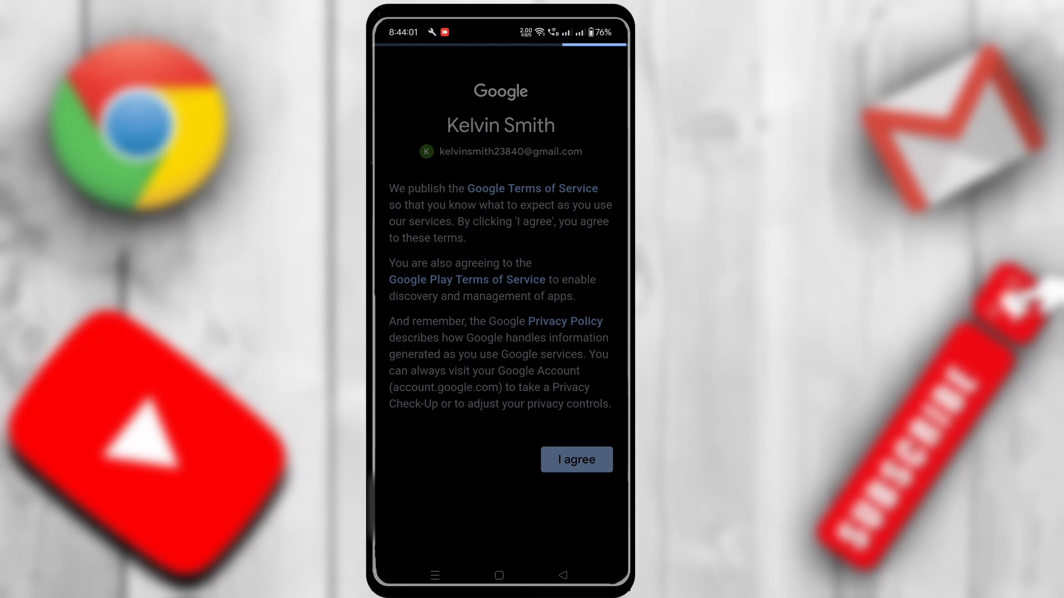
# Step: Agree to Google's terms and choose Not now on the signed-in screen
pyautogui.click(576, 460)
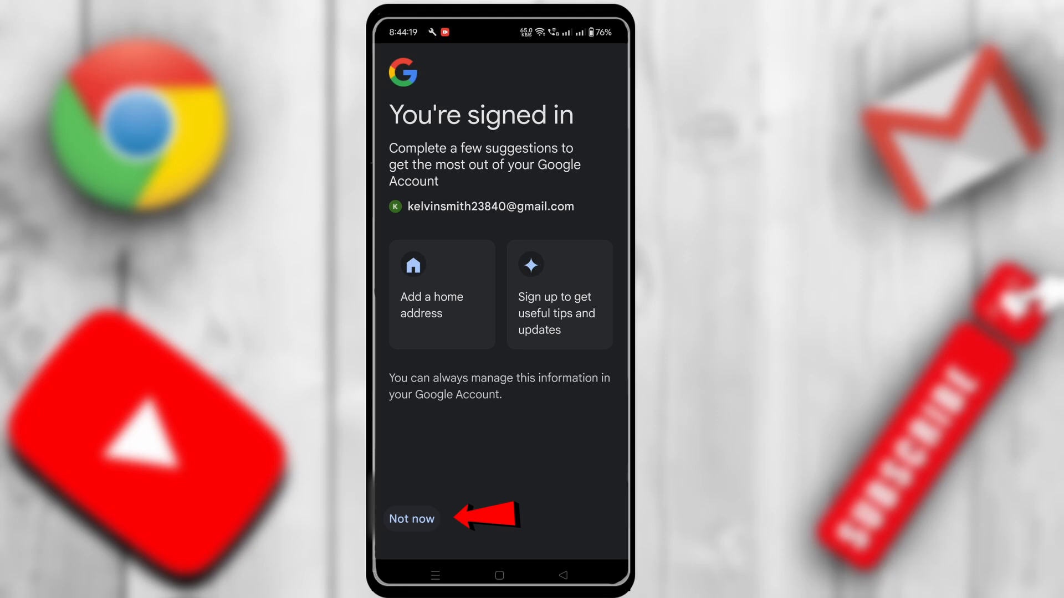
pyautogui.click(412, 519)
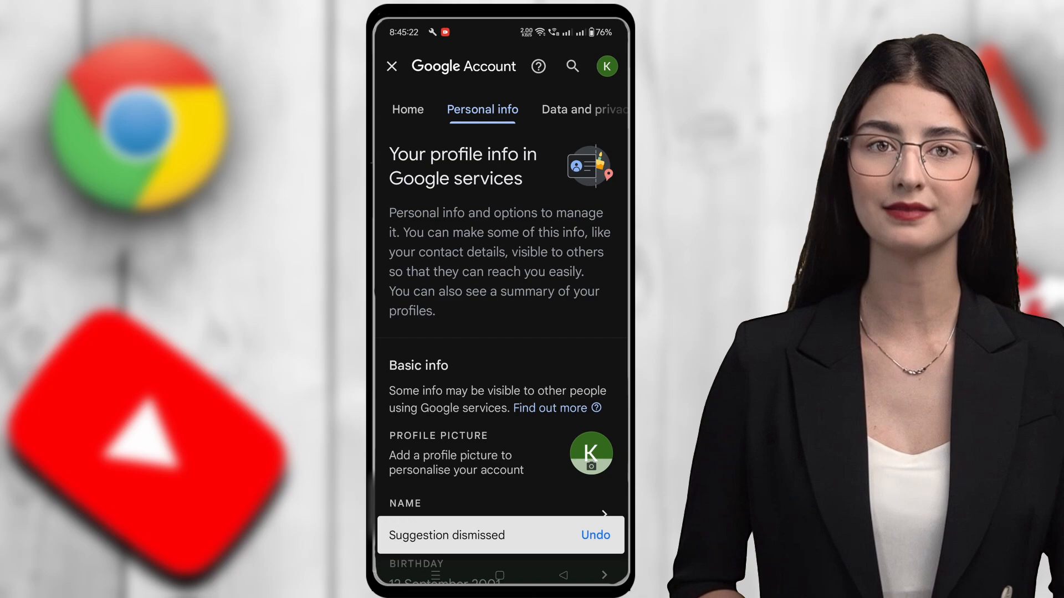
# Step: Open the Google Account Security tab and scroll through its recent security activity
pyautogui.click(500, 109)
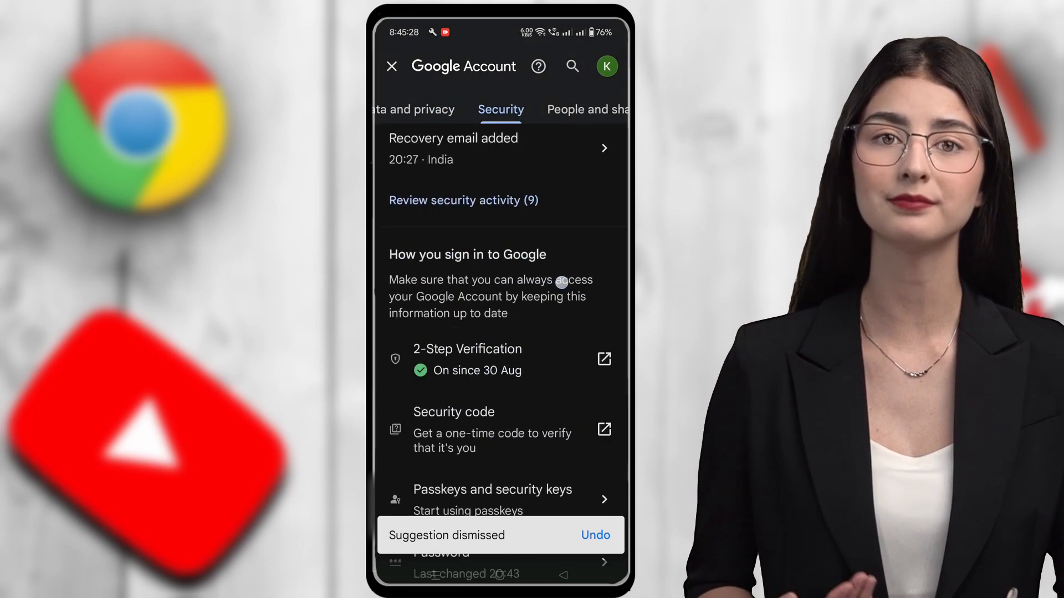
pyautogui.scroll(-3)
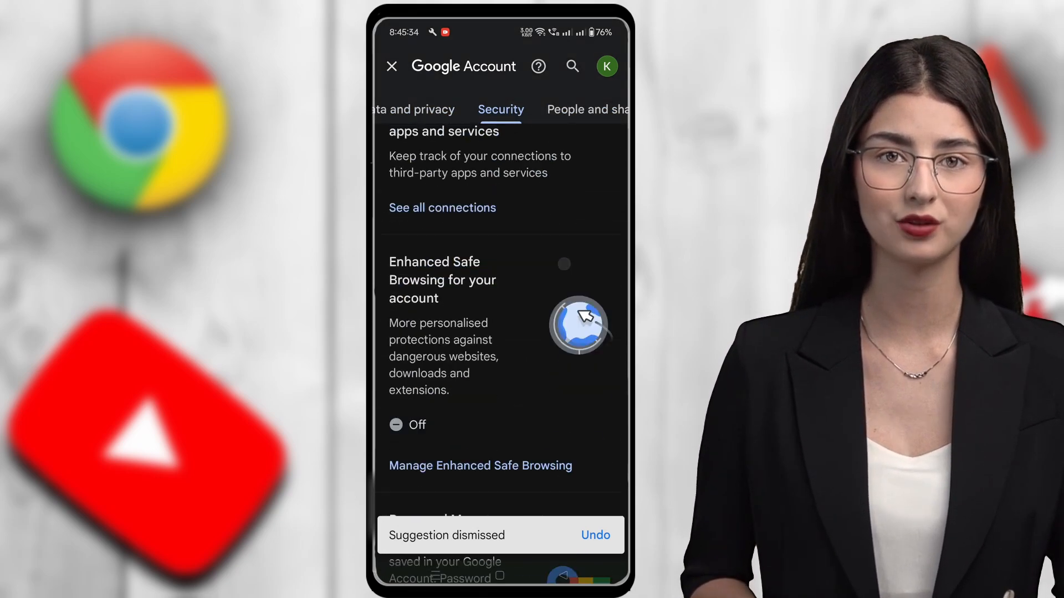
pyautogui.scroll(3)
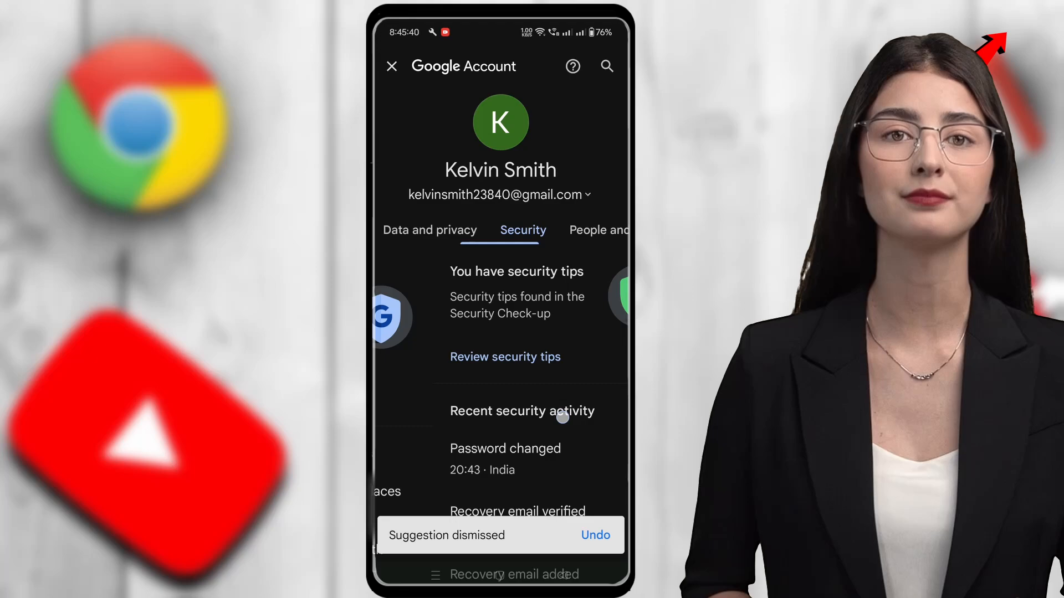